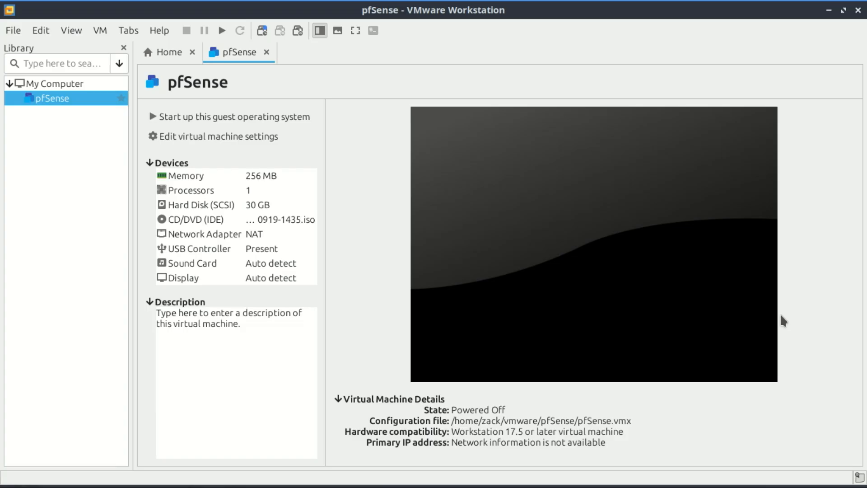
{"action": "mouse_move", "coordinate": [222, 31]}
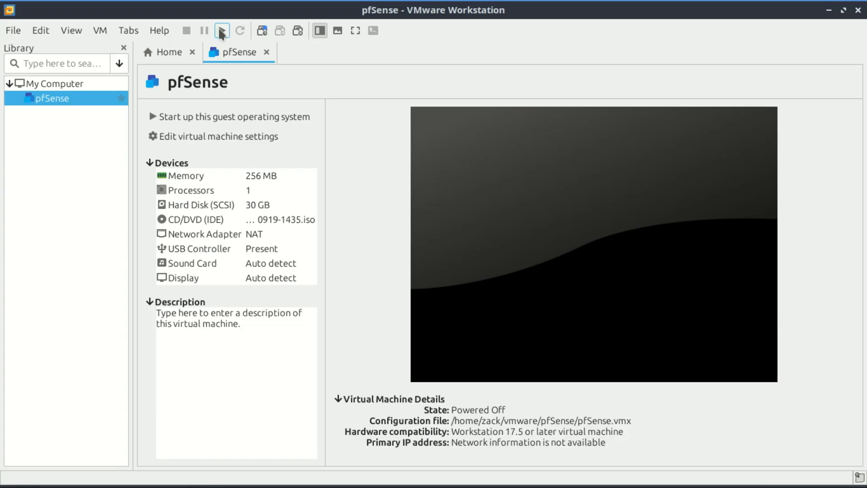
{"action": "mouse_move", "coordinate": [226, 45]}
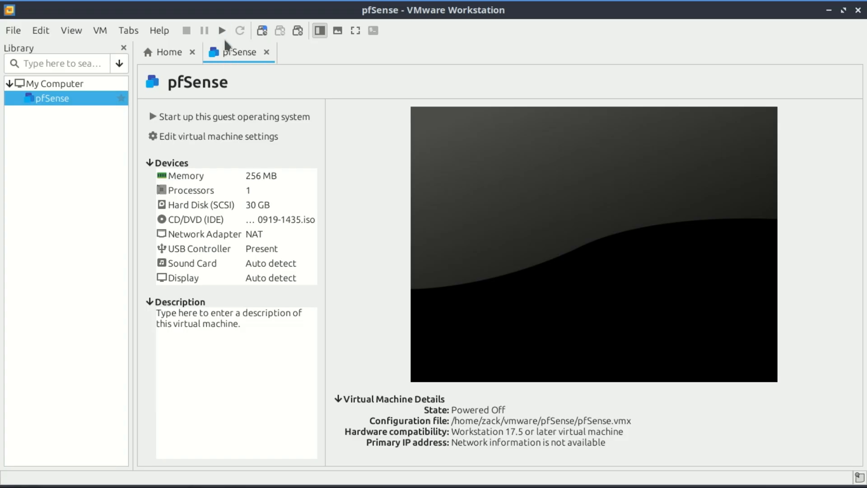
Attempt to power on pfSense and dismiss the vmmon, monitor device and power state errors.
{"action": "left_click", "coordinate": [222, 30]}
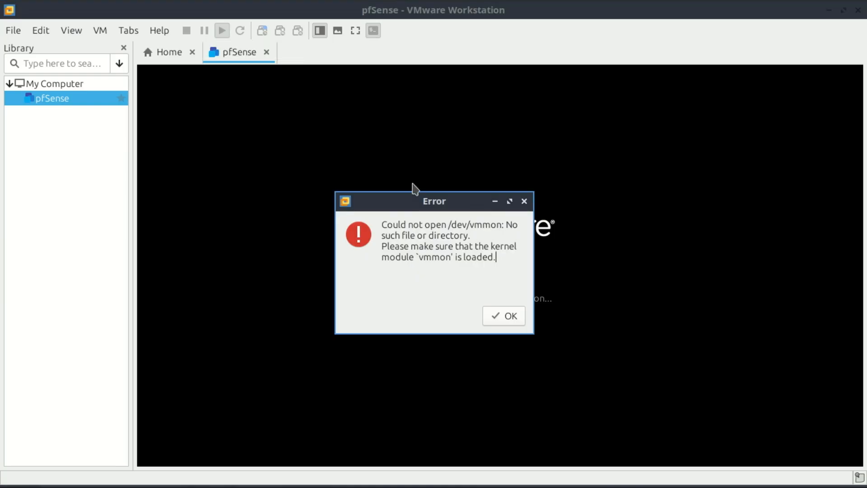
{"action": "mouse_move", "coordinate": [504, 304]}
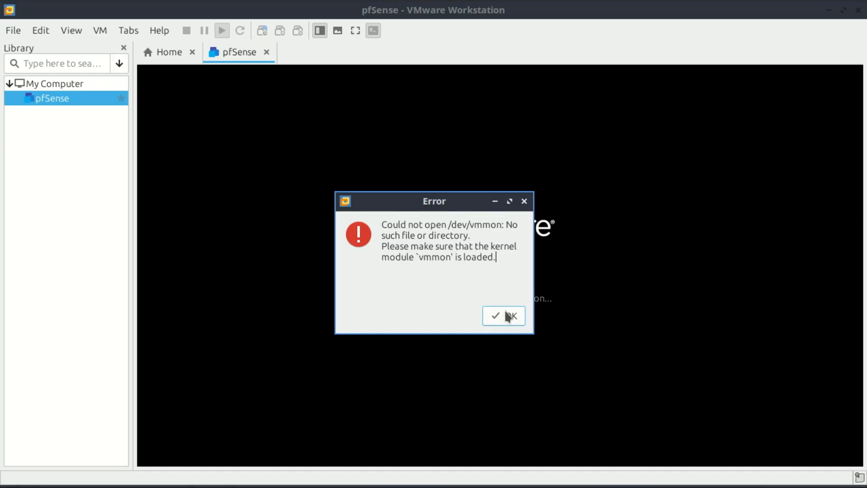
{"action": "left_click", "coordinate": [503, 315]}
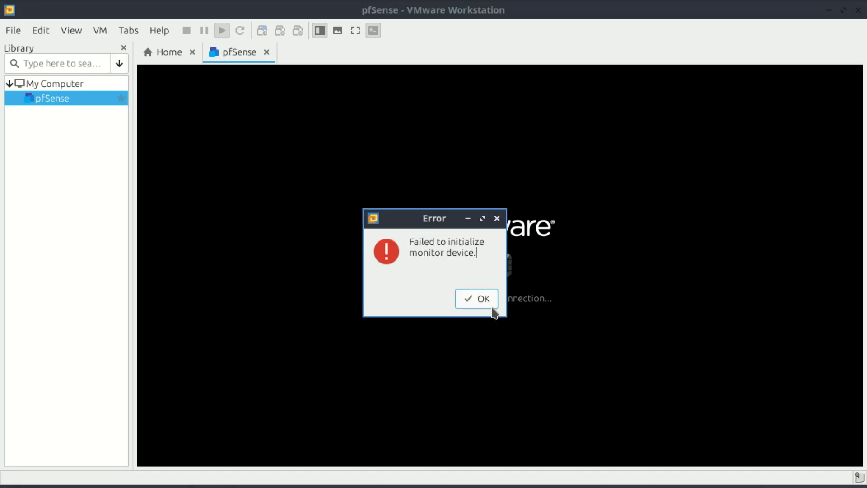
{"action": "mouse_move", "coordinate": [485, 301]}
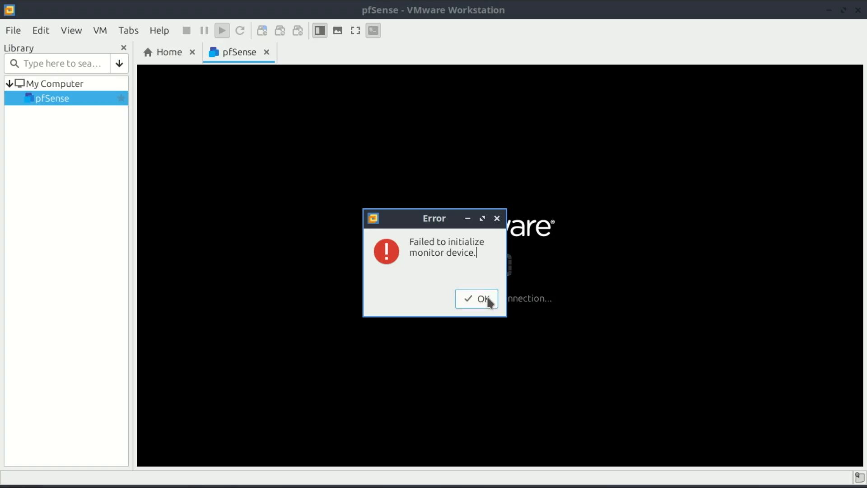
{"action": "left_click", "coordinate": [482, 298]}
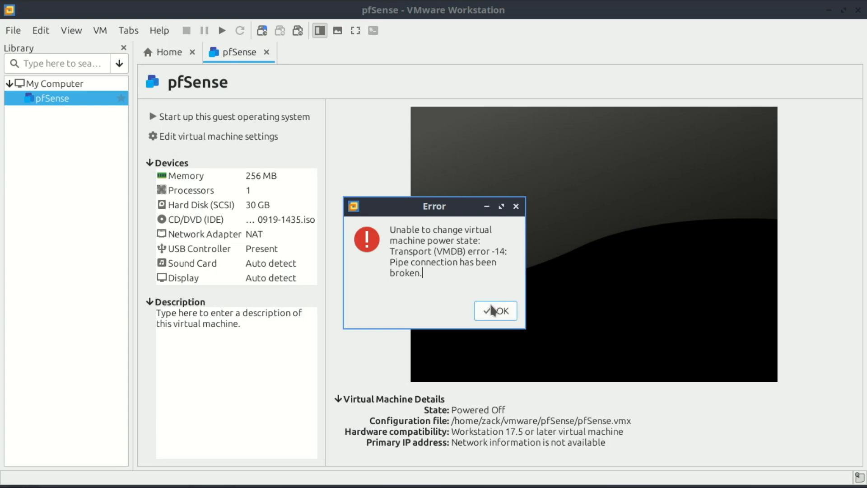
{"action": "left_click", "coordinate": [495, 310]}
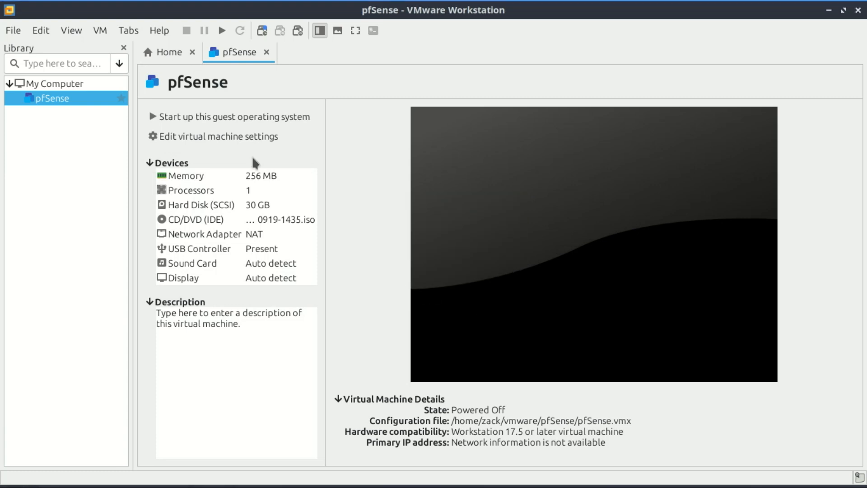
{"action": "mouse_move", "coordinate": [323, 316]}
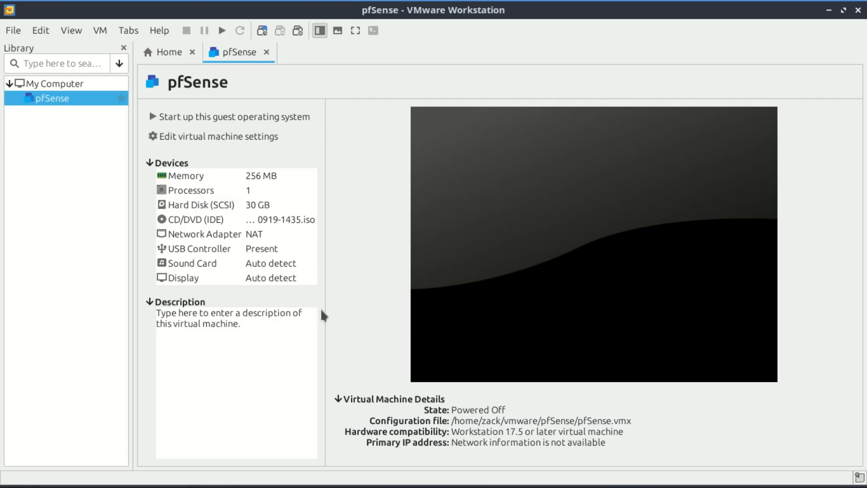
{"action": "mouse_move", "coordinate": [684, 72]}
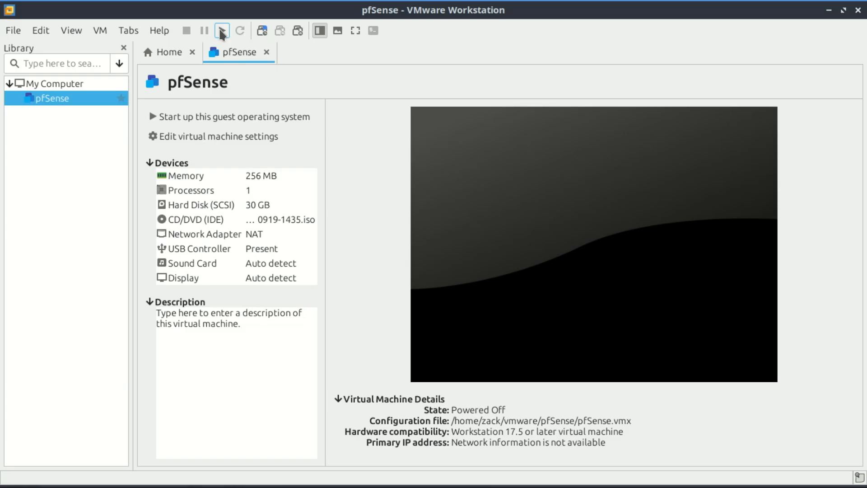
{"action": "mouse_move", "coordinate": [222, 31]}
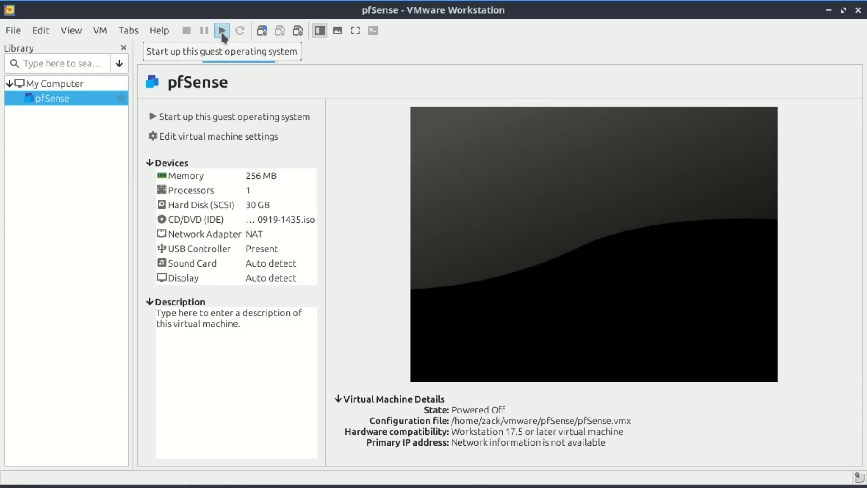
Retry powering on pfSense twice more, dismissing the same vmmon and monitor errors each time.
{"action": "left_click", "coordinate": [222, 31]}
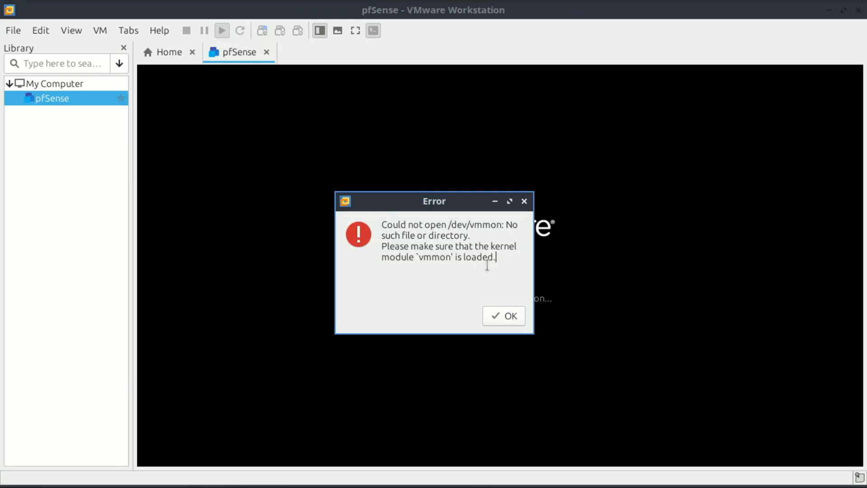
{"action": "mouse_move", "coordinate": [504, 303]}
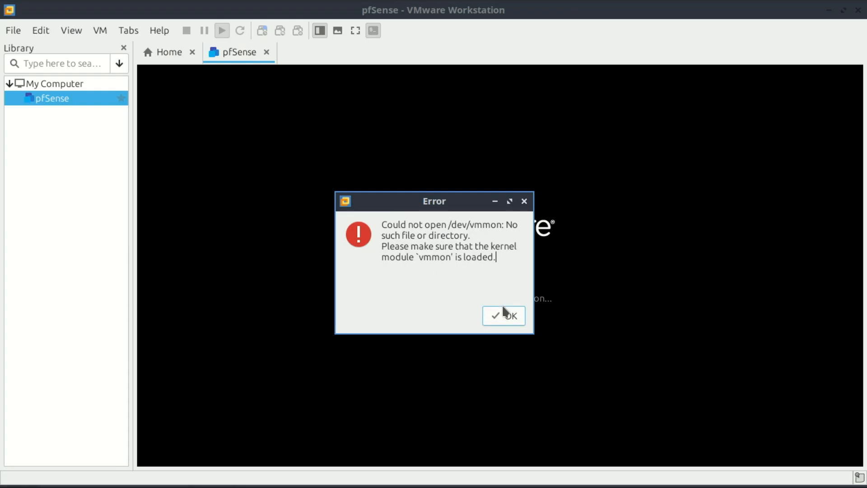
{"action": "mouse_move", "coordinate": [507, 316]}
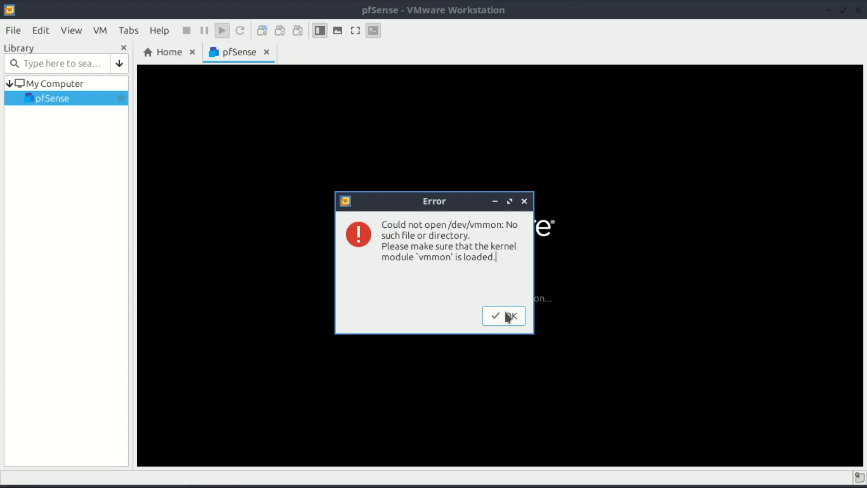
{"action": "left_click", "coordinate": [502, 315]}
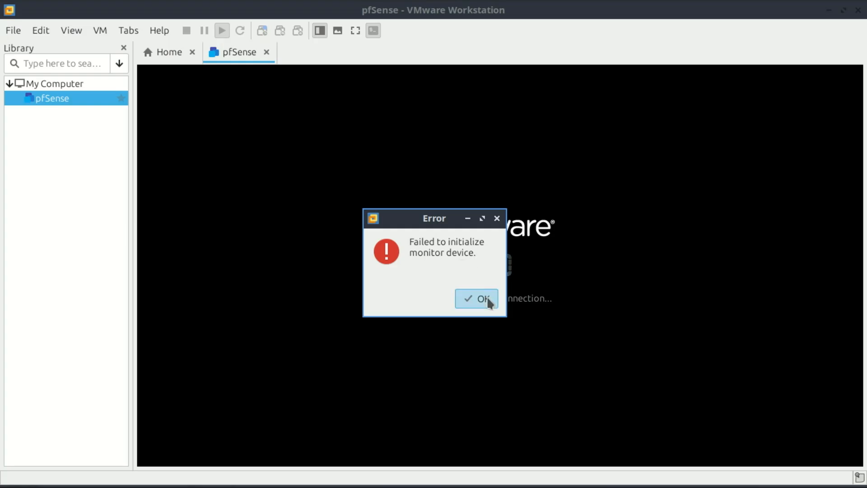
{"action": "left_click", "coordinate": [476, 298]}
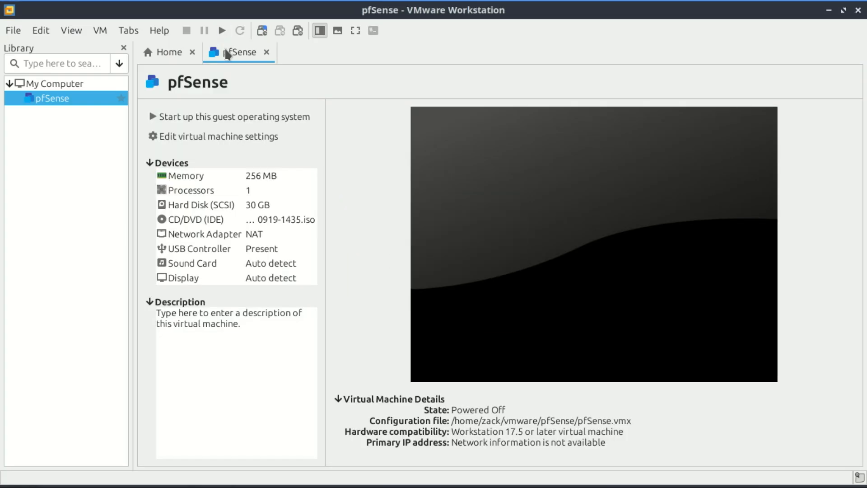
{"action": "left_click", "coordinate": [222, 31]}
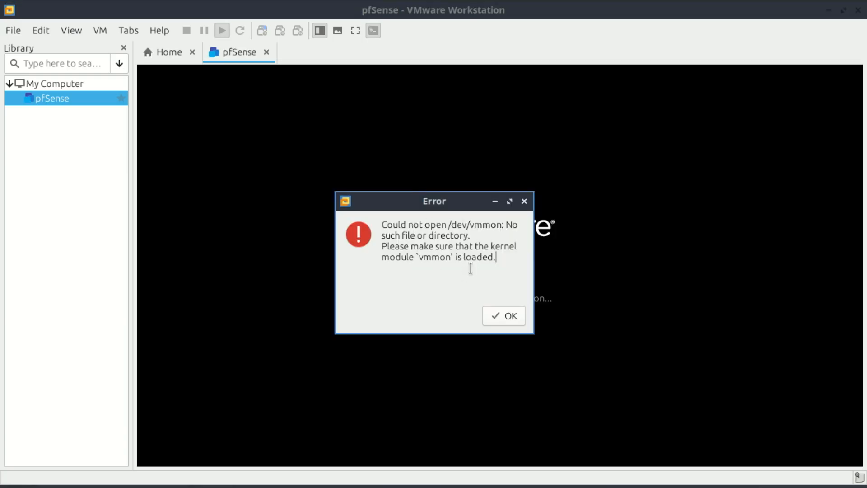
{"action": "mouse_move", "coordinate": [503, 303]}
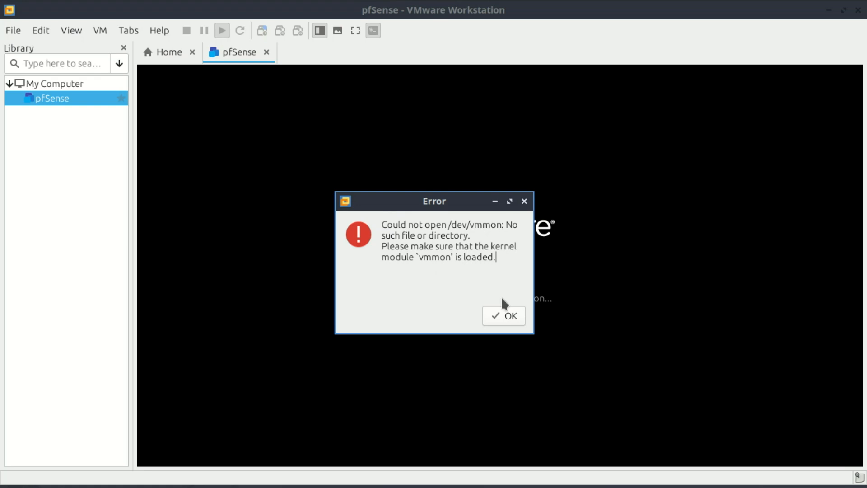
{"action": "mouse_move", "coordinate": [503, 315]}
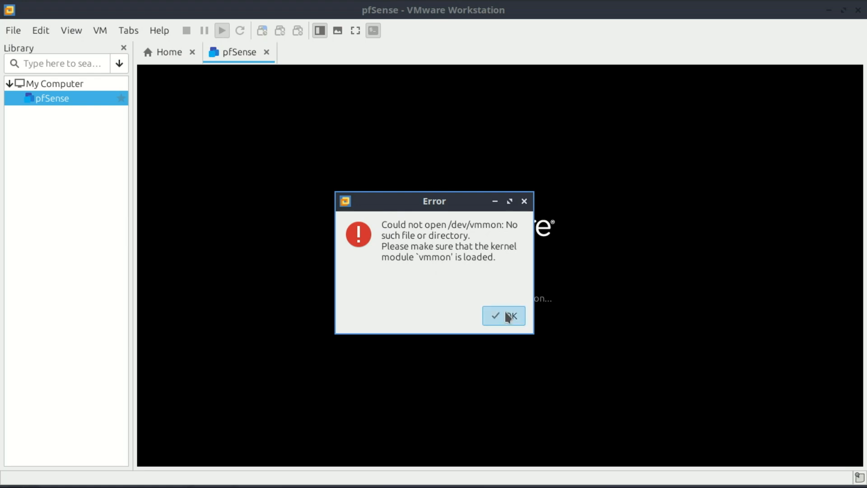
{"action": "left_click", "coordinate": [502, 315]}
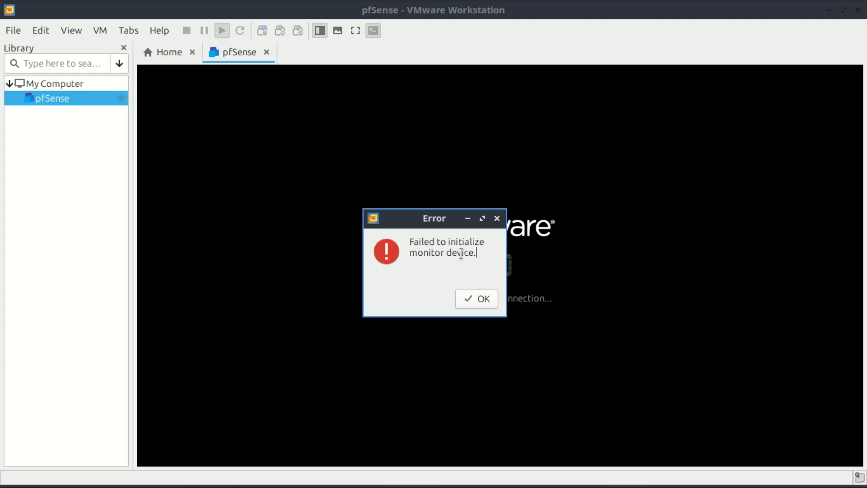
{"action": "left_click", "coordinate": [475, 298]}
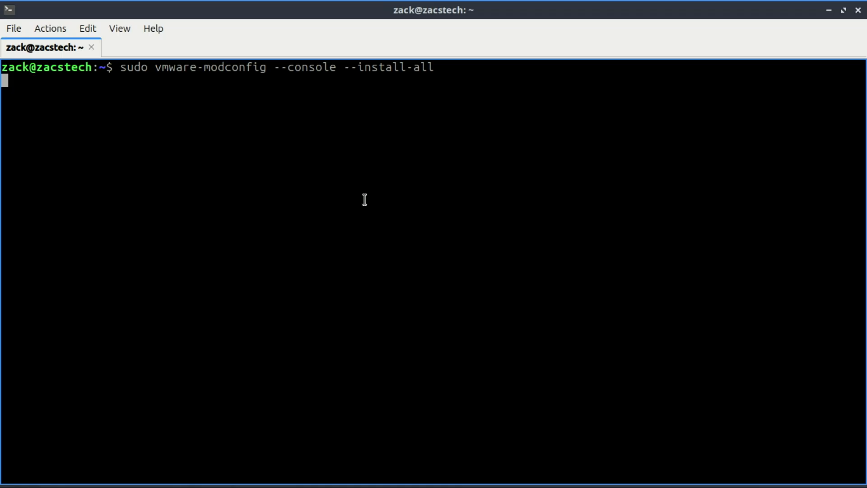
Run vmware-modconfig with sudo authentication and watch vmmon and vmnet compile.
{"action": "key", "text": "Return"}
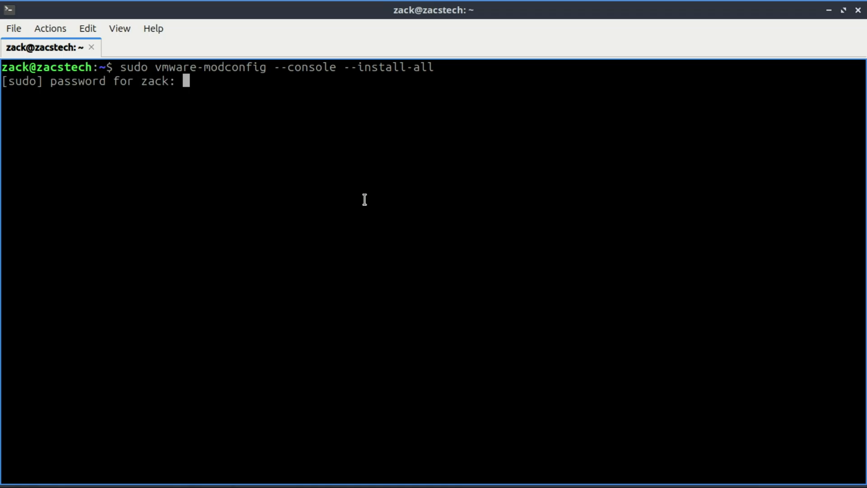
{"action": "key", "text": "Return"}
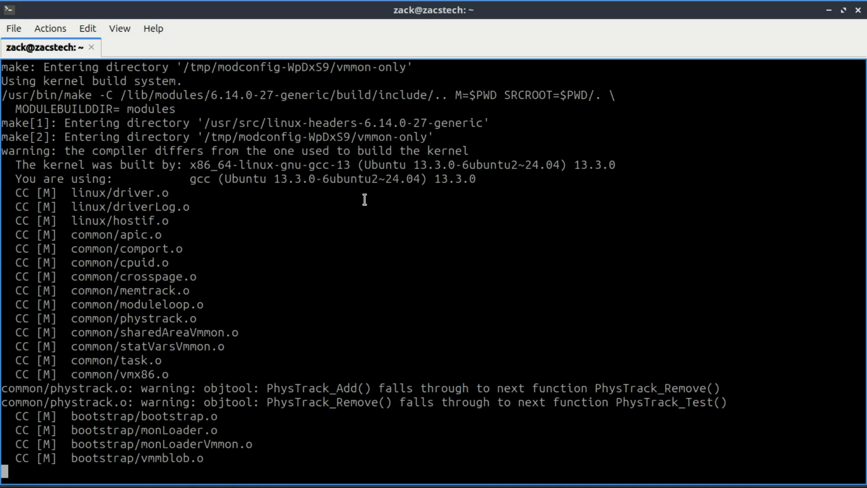
{"action": "scroll", "scroll_direction": "down", "scroll_amount": 3}
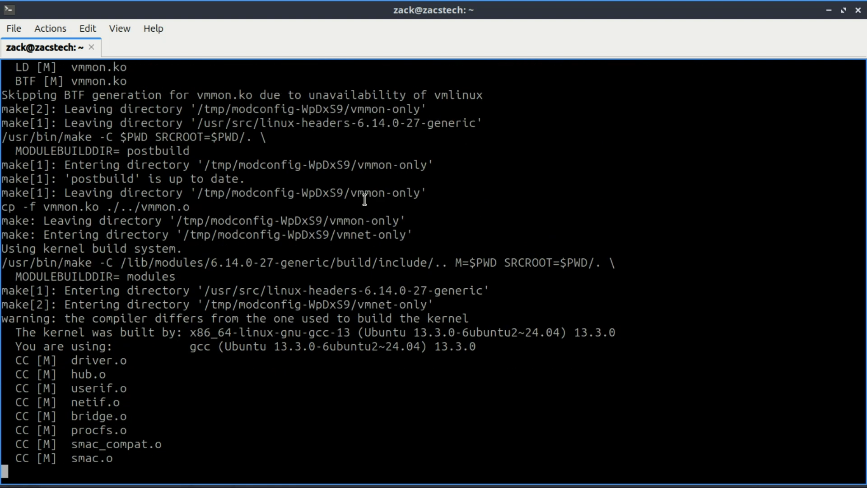
{"action": "scroll", "scroll_direction": "down", "scroll_amount": 3}
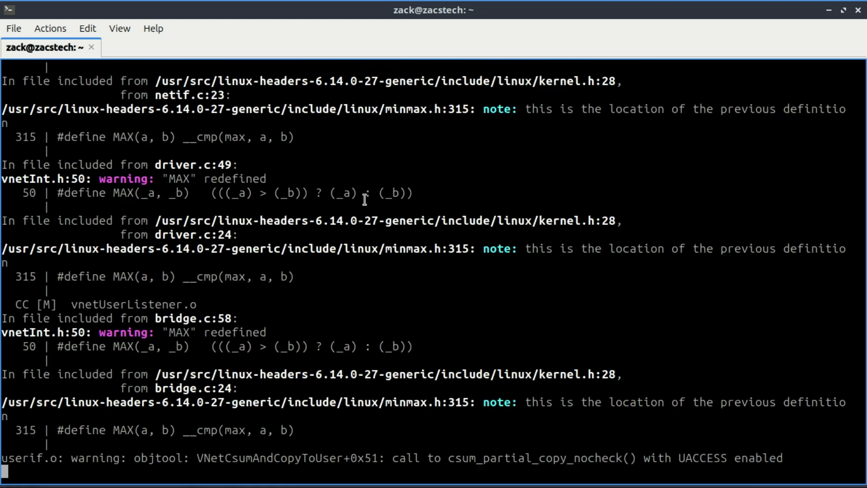
{"action": "scroll", "scroll_direction": "down", "scroll_amount": 3}
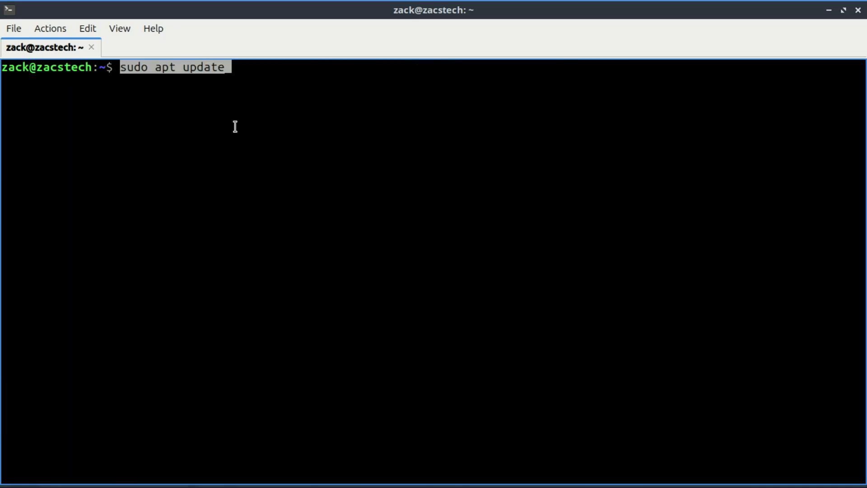
Run sudo apt update showing 28 upgradable packages, then start sudo apt upgrade.
{"action": "key", "text": "Return"}
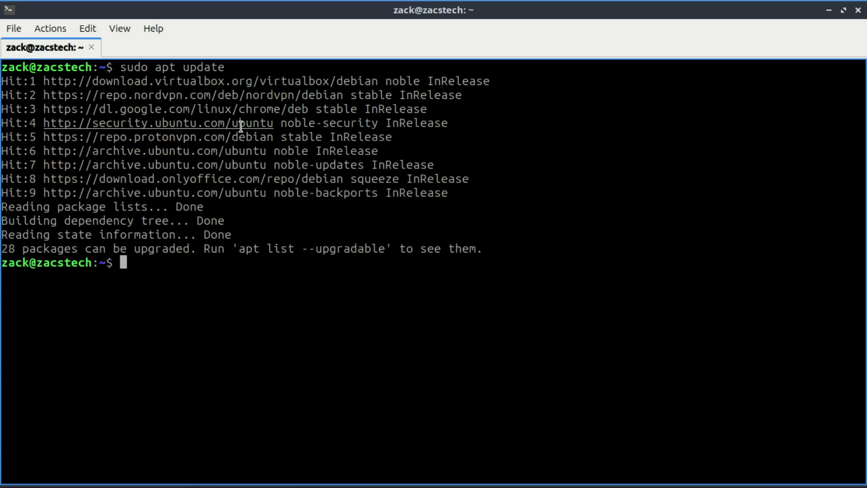
{"action": "type", "text": "sudo apt"}
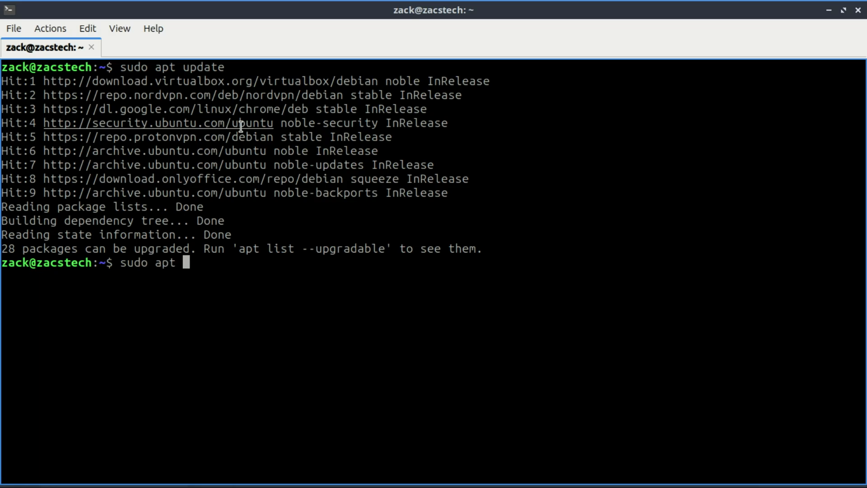
{"action": "type", "text": "upgrad"}
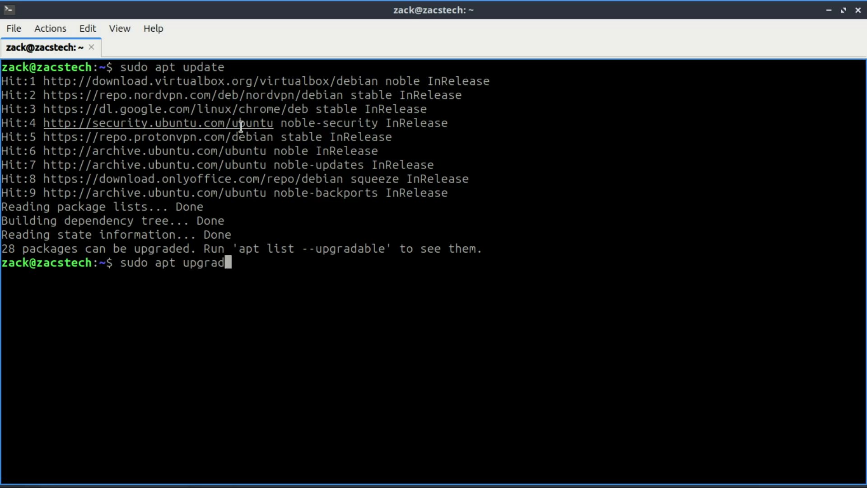
{"action": "key", "text": "Return"}
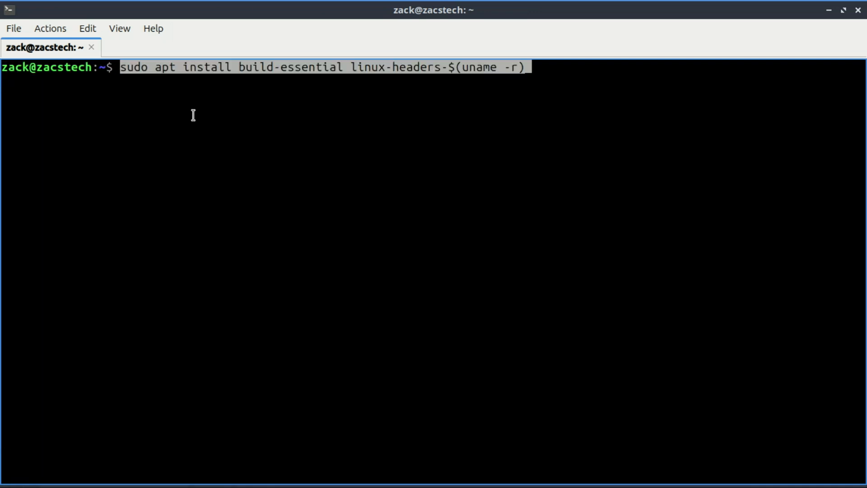
Install build-essential with linux-headers for the running kernel, answering y to proceed.
{"action": "key", "text": "Return"}
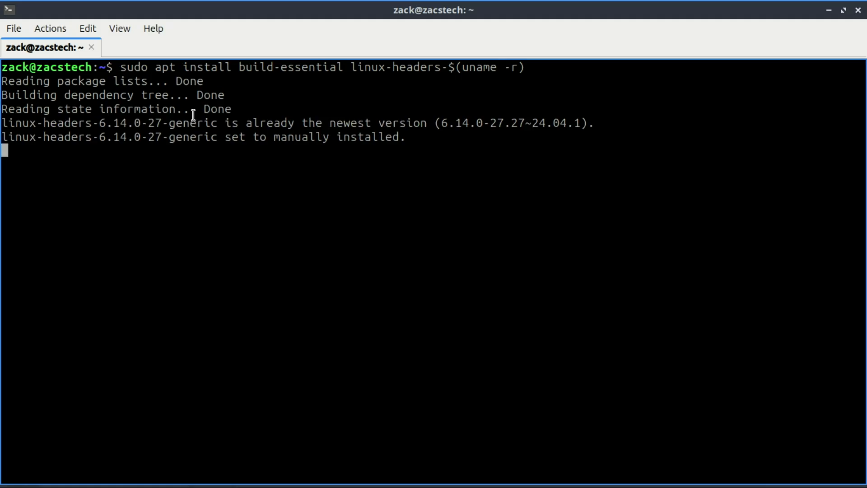
{"action": "type", "text": "you want to continue? [Y/n] y"}
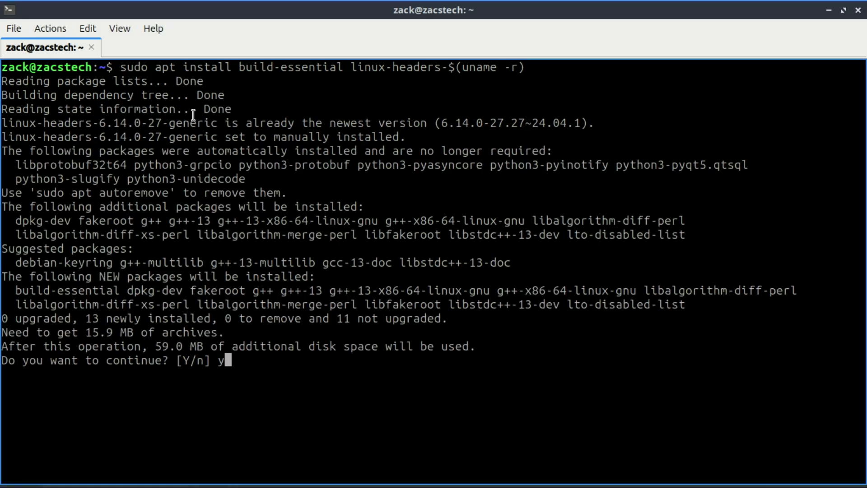
{"action": "key", "text": "Return"}
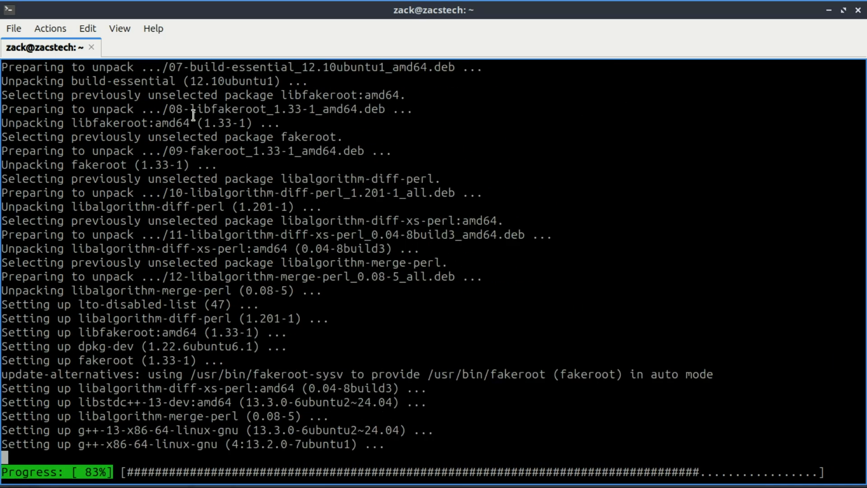
{"action": "scroll", "scroll_direction": "down", "scroll_amount": 3}
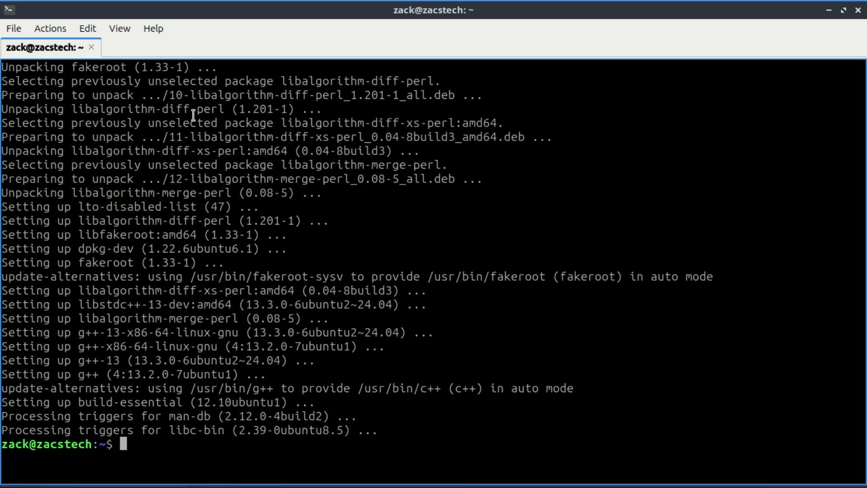
{"action": "type", "text": "clear"}
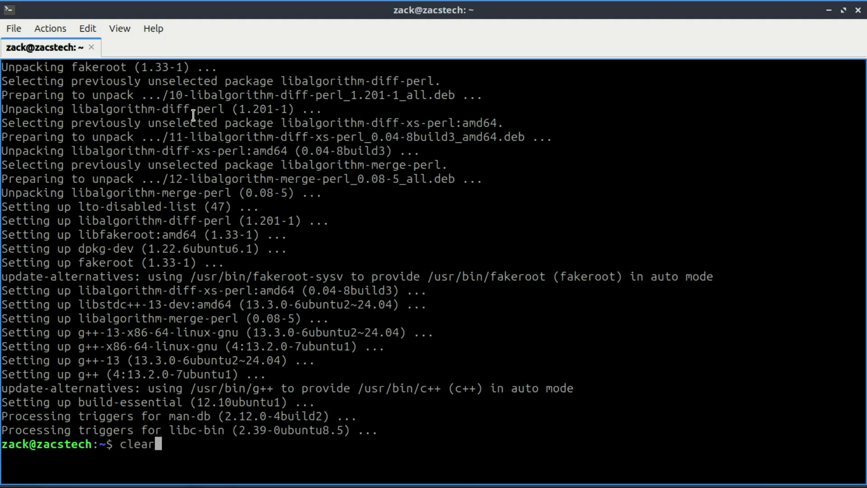
Clear the screen and rerun sudo vmware-modconfig --console --install-all; services still fail to start.
{"action": "key", "text": "Return"}
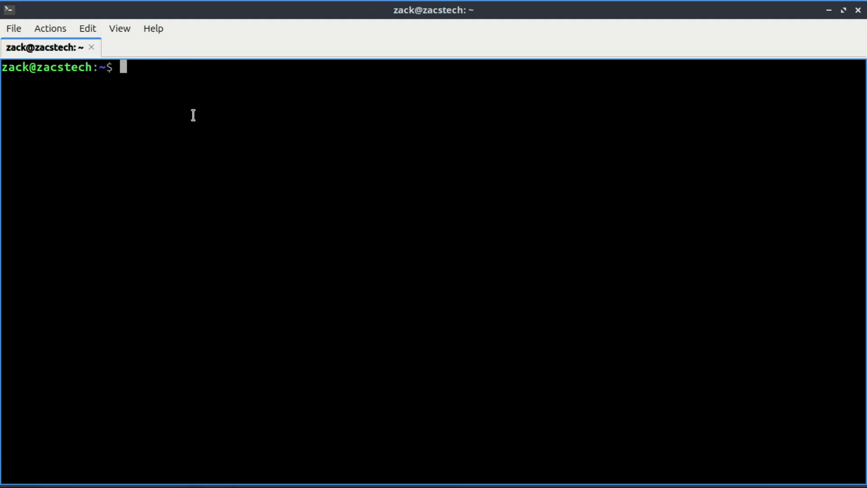
{"action": "type", "text": "sudo vmware-modconfig --console --install-all"}
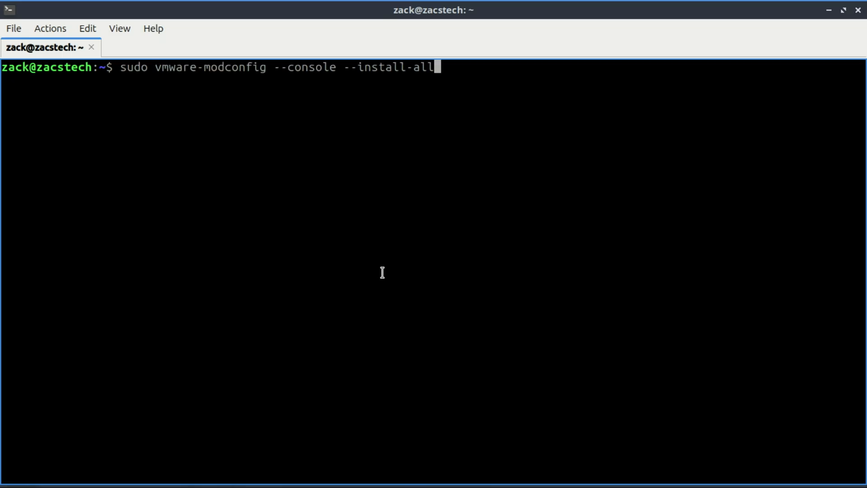
{"action": "key", "text": "Return"}
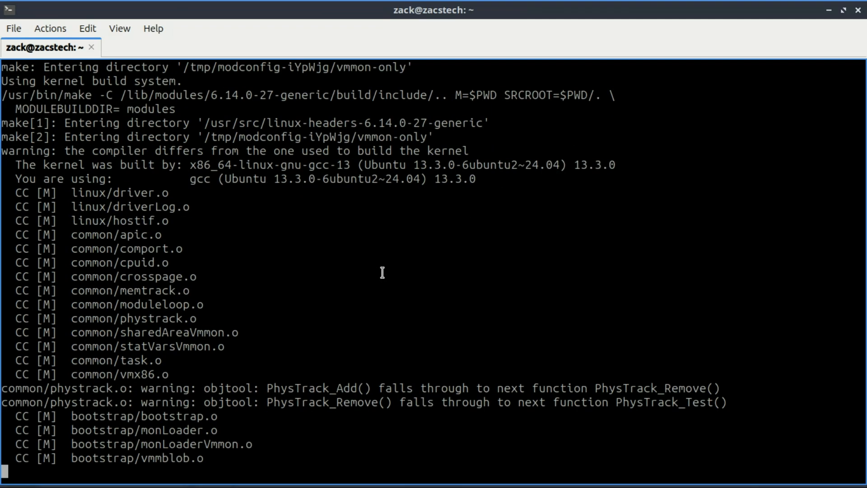
{"action": "scroll", "scroll_direction": "down", "scroll_amount": 3}
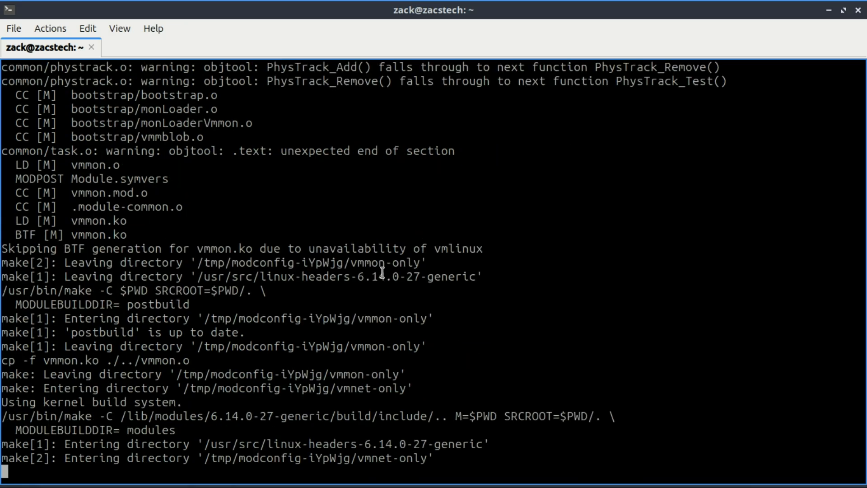
{"action": "scroll", "scroll_direction": "down", "scroll_amount": 3}
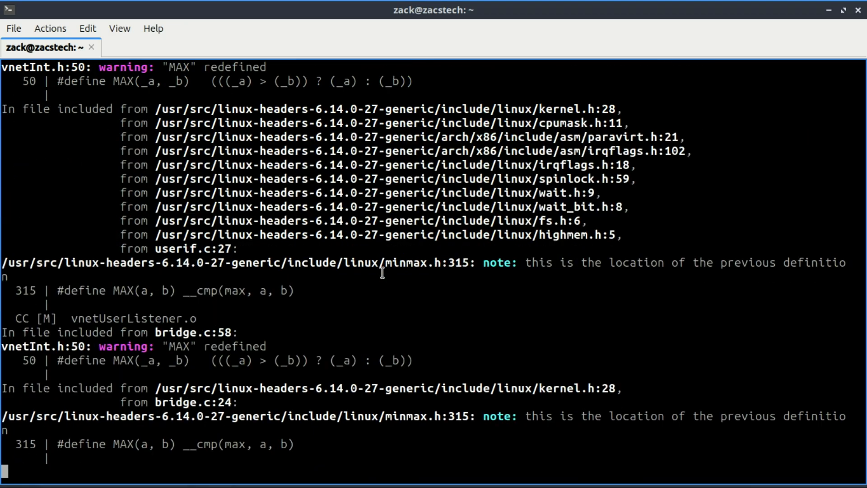
{"action": "scroll", "scroll_direction": "down", "scroll_amount": 3}
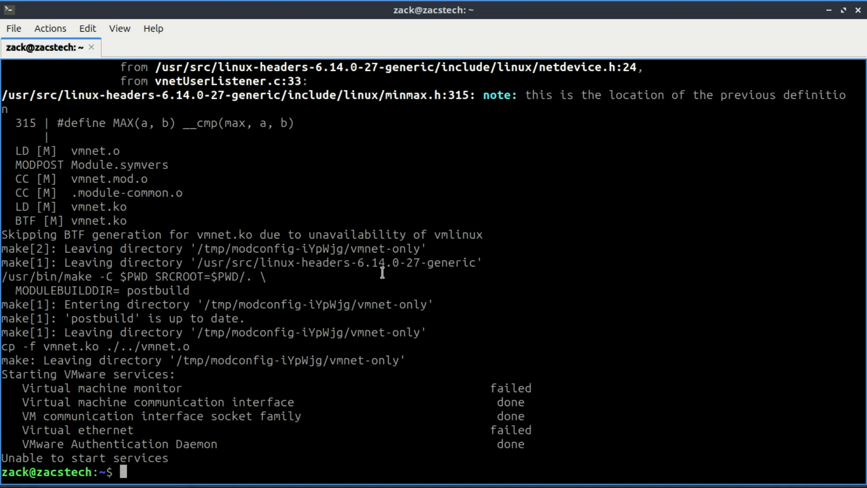
{"action": "type", "text": "clear"}
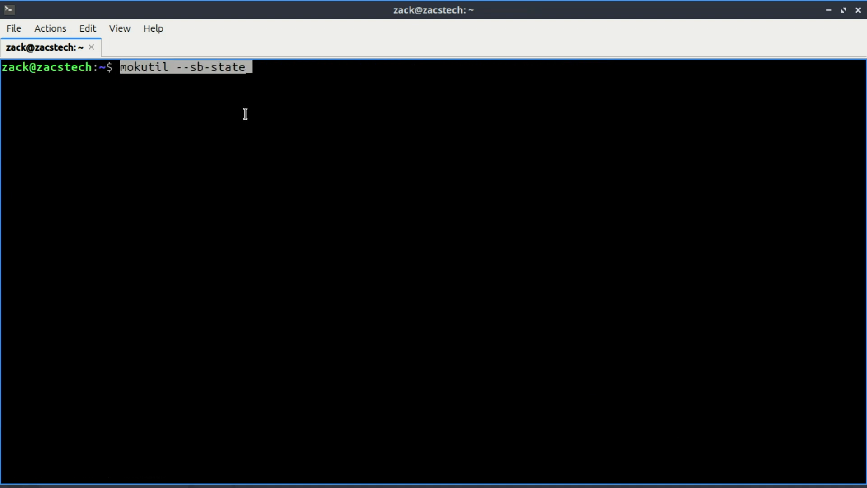
Confirm SecureBoot enabled with mokutil, check lsmod for vmmon, and see modprobe vmmon rejected by key.
{"action": "key", "text": "Return"}
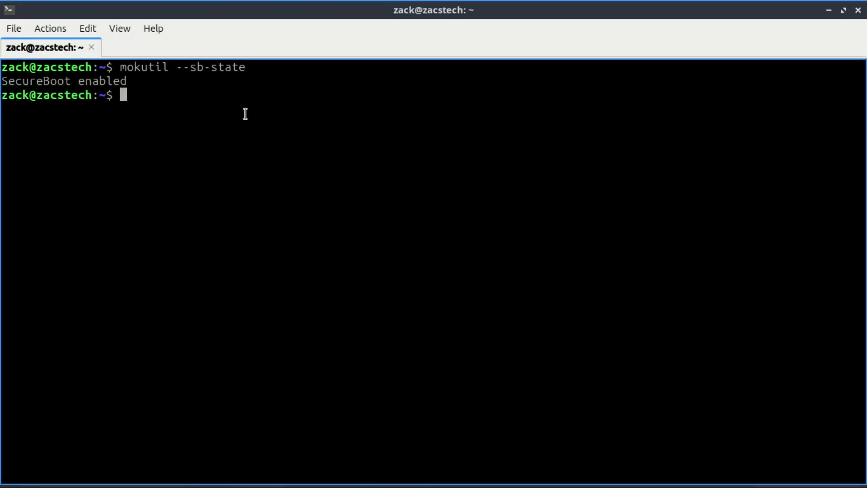
{"action": "type", "text": "lsmod | grep vmmon"}
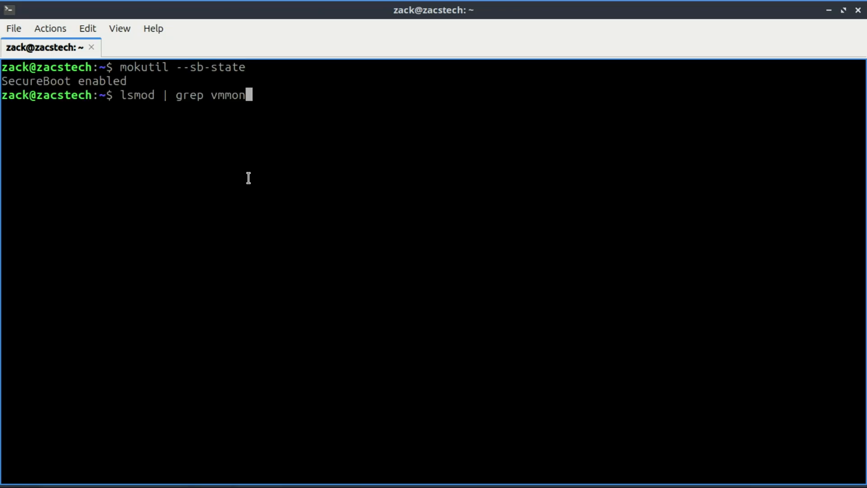
{"action": "key", "text": "Return"}
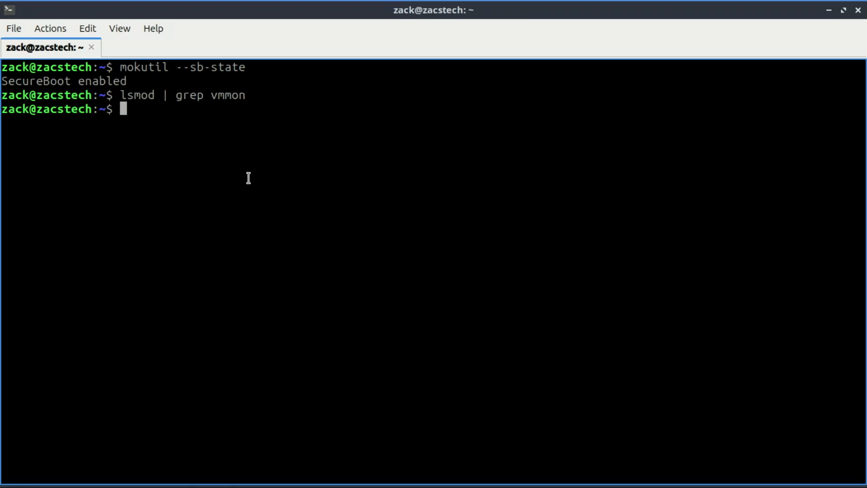
{"action": "type", "text": "sudo modprobe vmmon"}
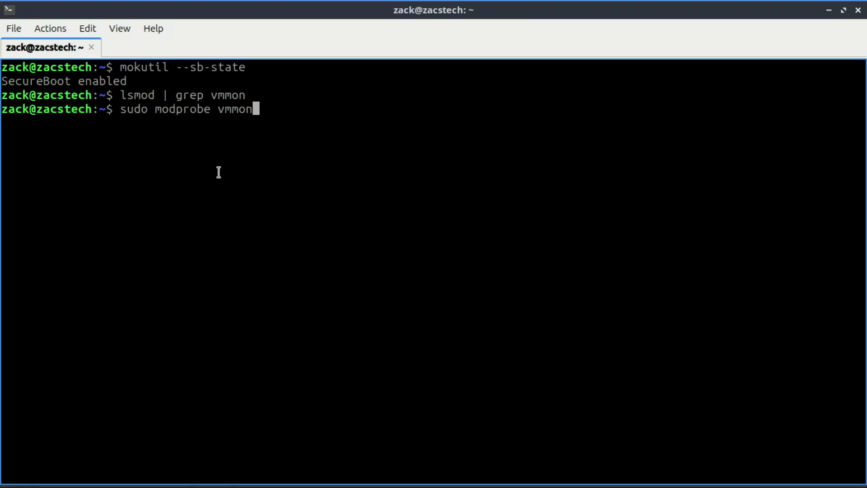
{"action": "key", "text": "Return"}
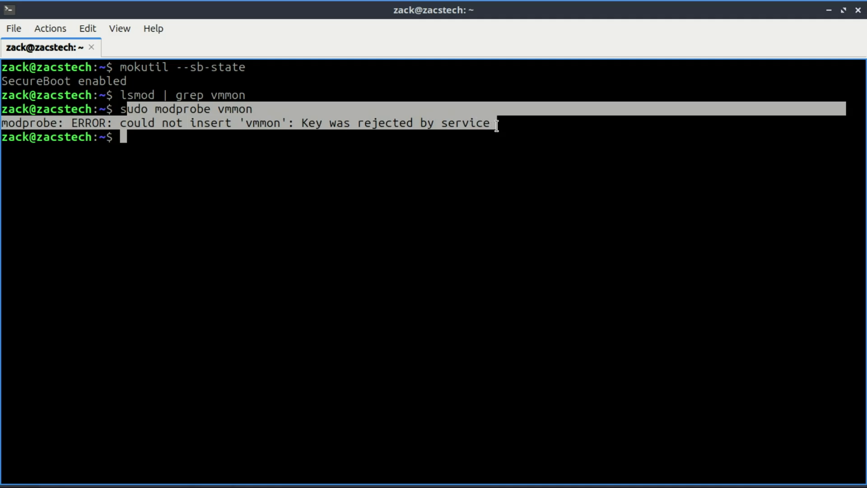
{"action": "mouse_move", "coordinate": [523, 134]}
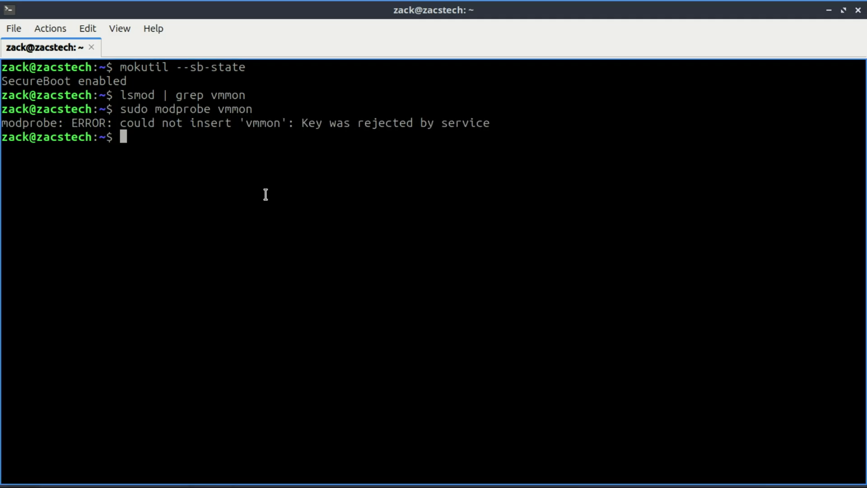
{"action": "type", "text": "sudo apt install mokutil openssl"}
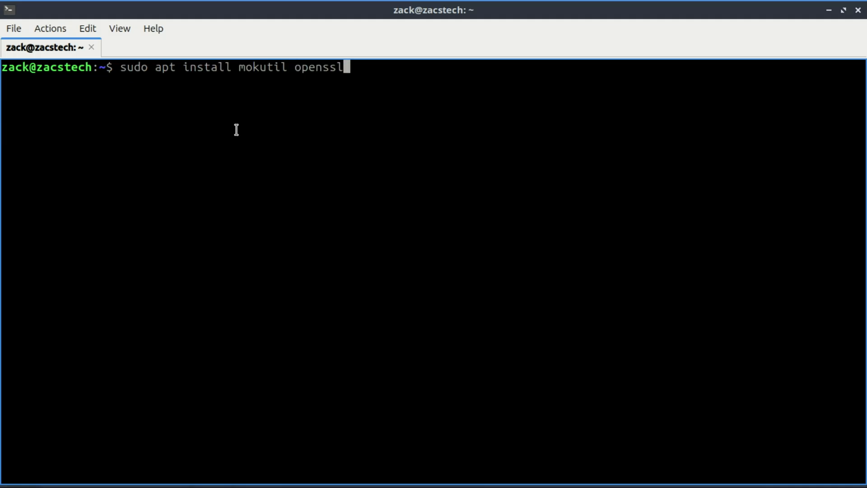
Install mokutil and openssl, create ~/vmware-signing, and generate MOK.priv and MOK.der there.
{"action": "key", "text": "Return"}
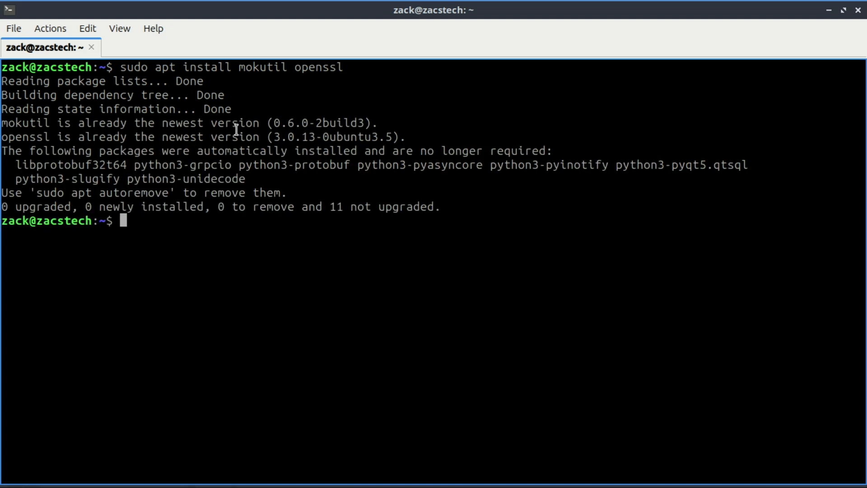
{"action": "type", "text": "mkdir -p ~/vmware-signing"}
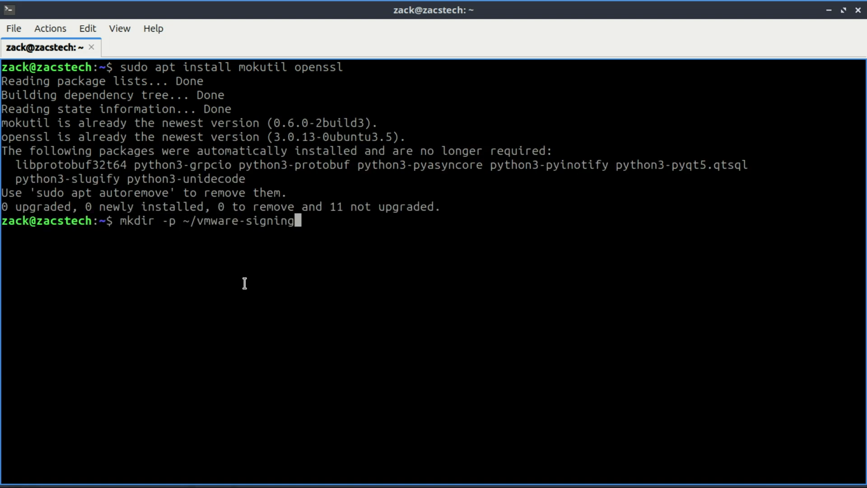
{"action": "key", "text": "Return"}
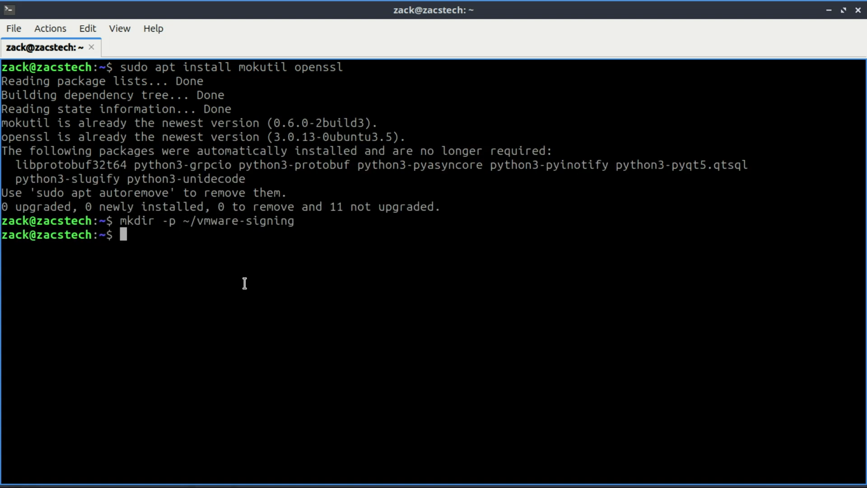
{"action": "type", "text": "cd ~/vmware-signing"}
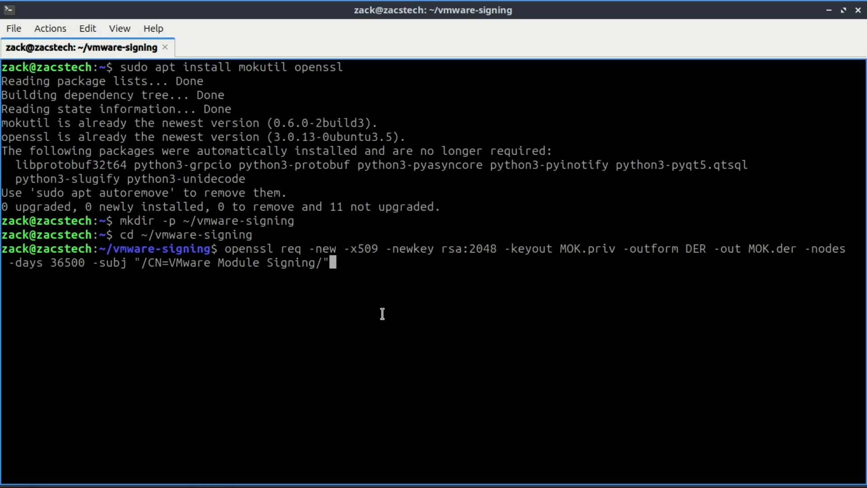
{"action": "key", "text": "Return"}
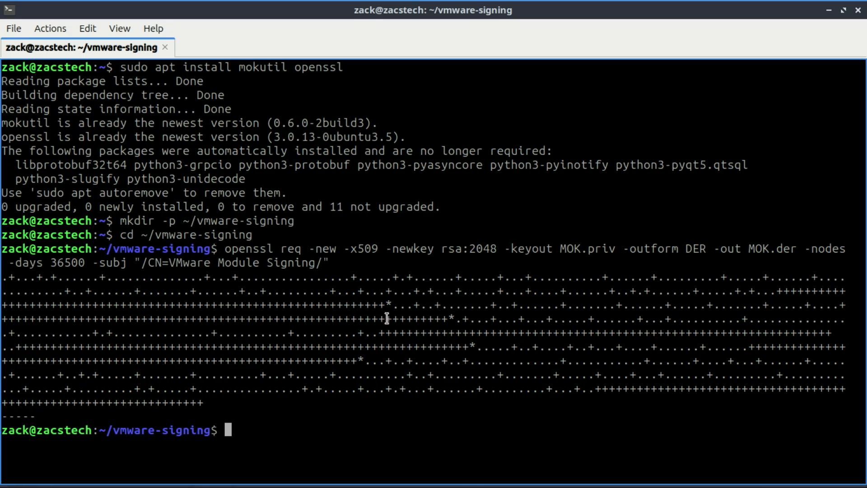
{"action": "type", "text": "sudo mokutil --import MOK.der"}
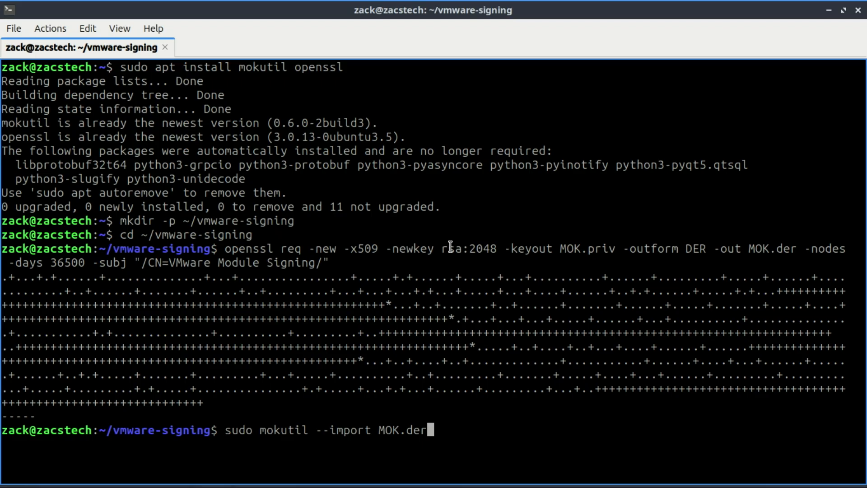
Import MOK.der with mokutil and confirm the enrollment password.
{"action": "key", "text": "Return"}
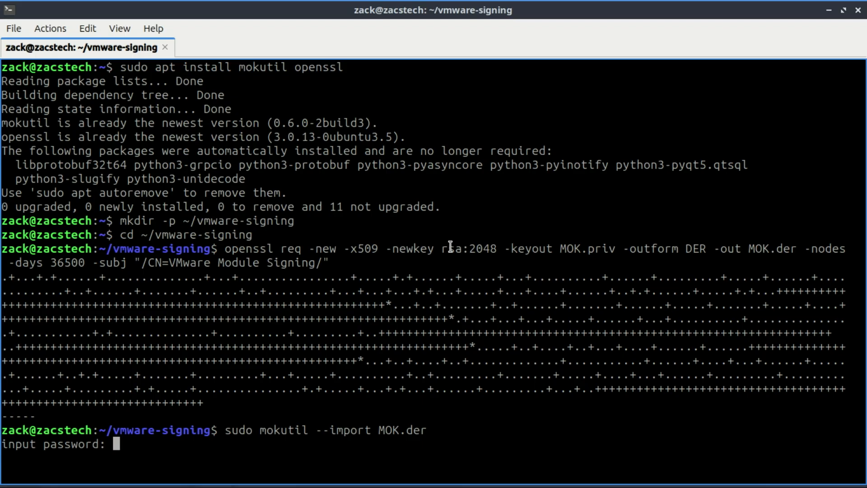
{"action": "key", "text": "Return"}
{"action": "type", "text": "modinfo -n vmmon"}
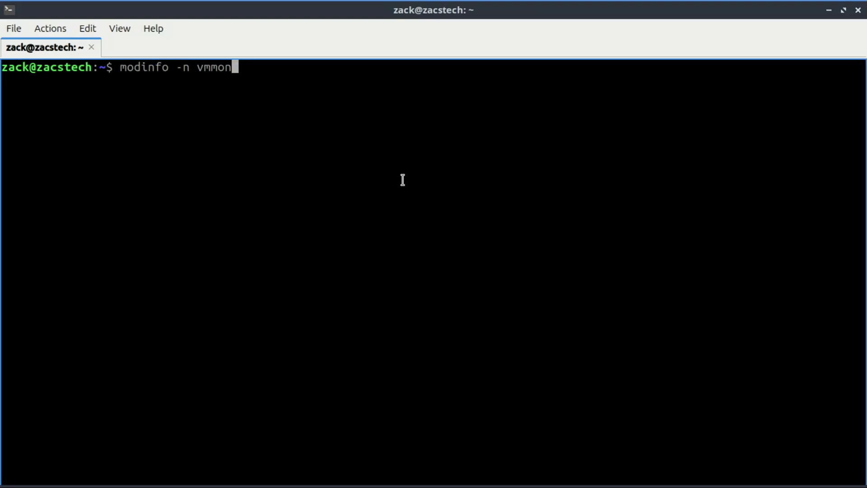
Locate vmmon via modinfo and sign vmmon.ko and vmnet.ko with sign-file sha256 using MOK.priv and MOK.der.
{"action": "key", "text": "Return"}
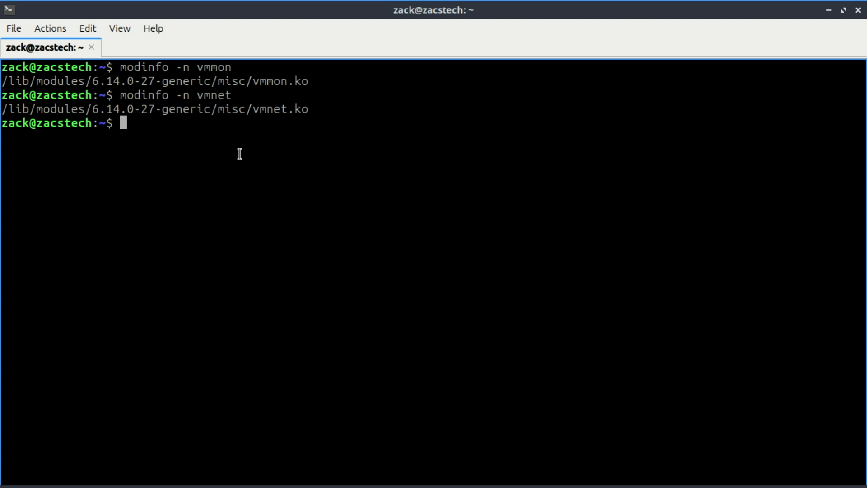
{"action": "mouse_move", "coordinate": [364, 266]}
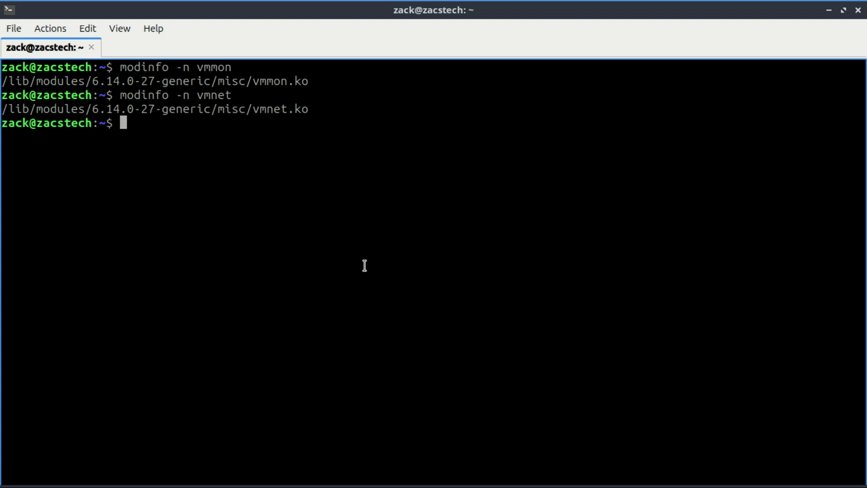
{"action": "type", "text": "sudo /usr/src/linux-headers-$(uname -r)/scripts/sign-file sha256 ~/vmware-signing/MOK.priv ~/vmware-signing/MOK.der /lib/modules/6.14.0-27-generic/misc/vmmon.ko"}
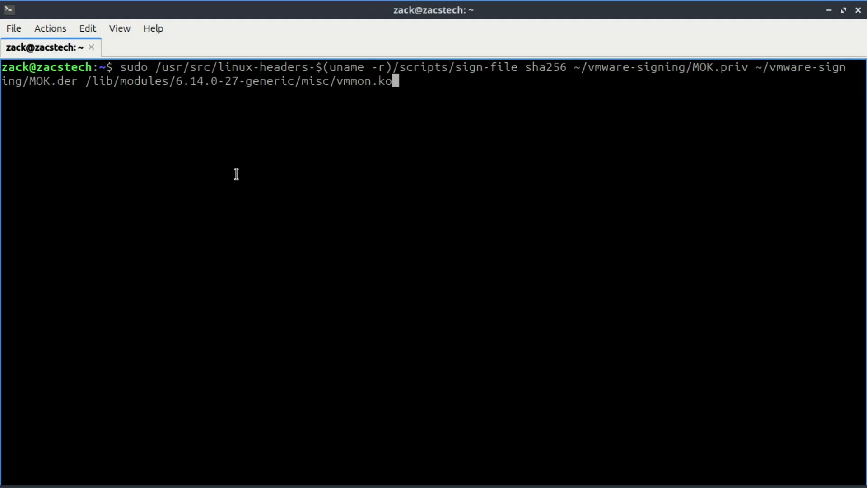
{"action": "key", "text": "Return"}
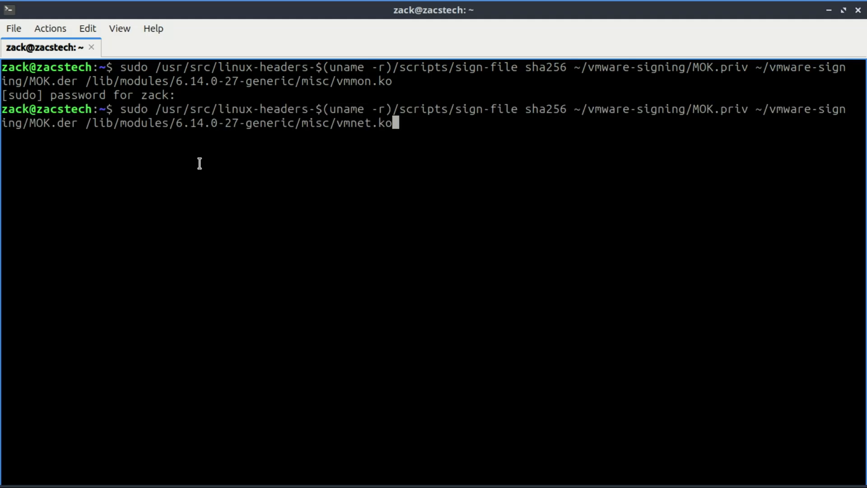
{"action": "key", "text": "Return"}
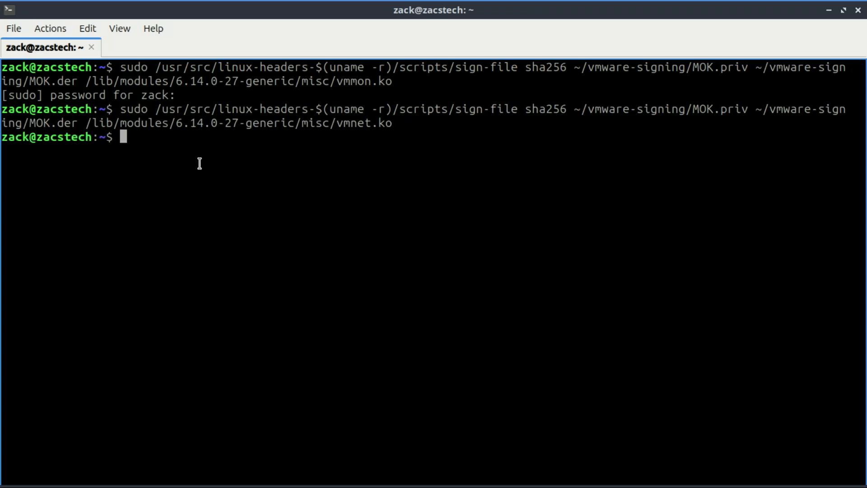
{"action": "type", "text": "sudo modprobe -r vmmon vmnet"}
{"action": "type", "text": "sudo modprobe vmnet"}
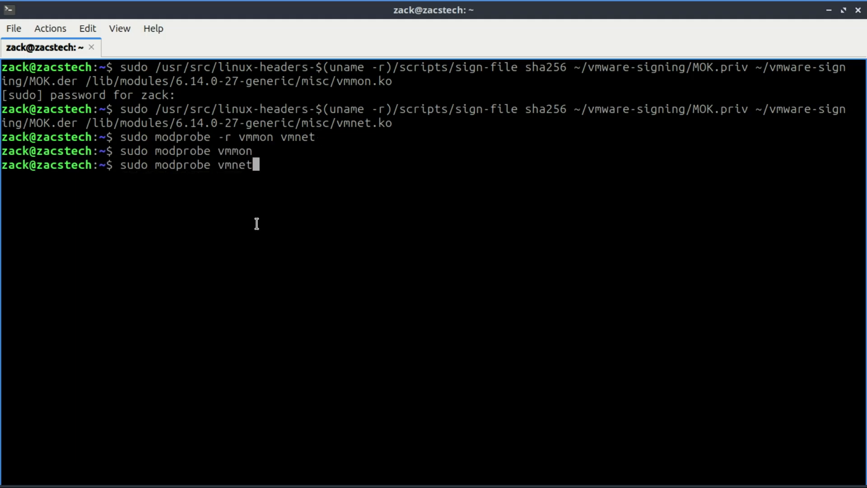
Load the signed vmnet module and confirm with lsmod | grep vmnet.
{"action": "key", "text": "Return"}
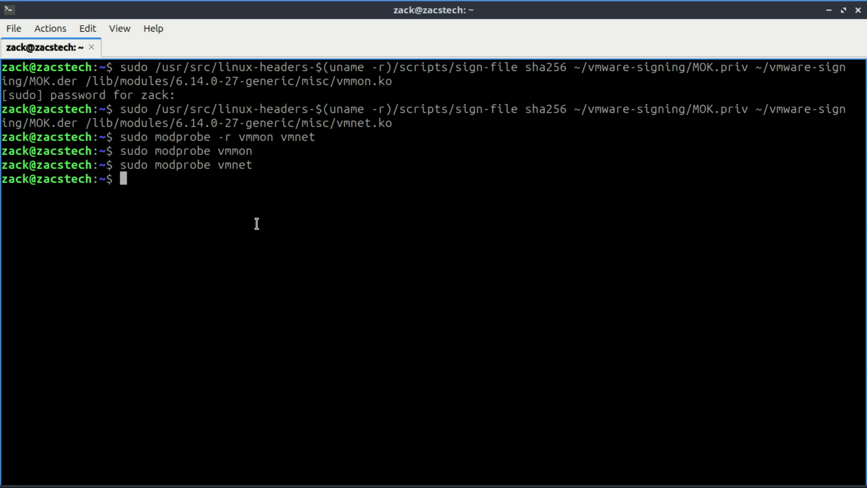
{"action": "mouse_move", "coordinate": [408, 443]}
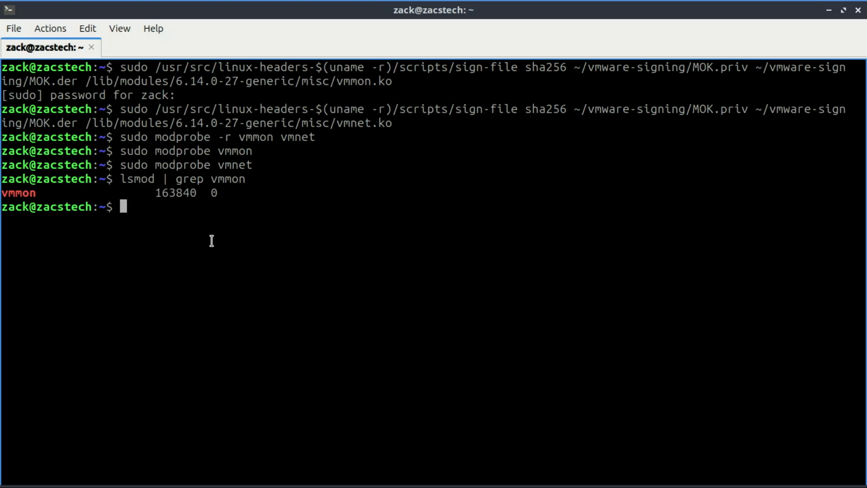
{"action": "type", "text": "lsmod | grep vmnet"}
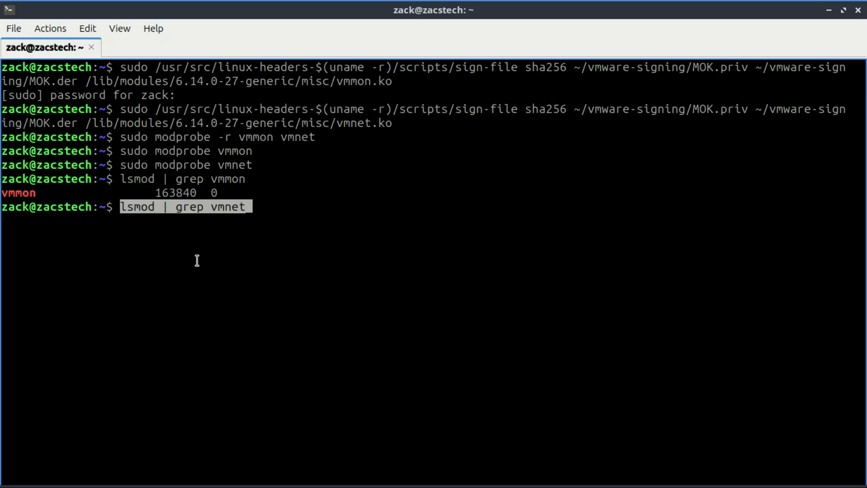
{"action": "key", "text": "Return"}
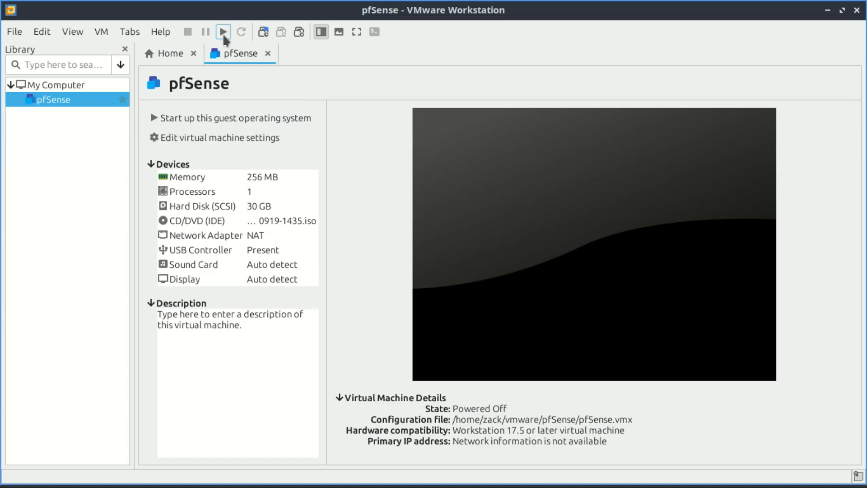
{"action": "mouse_move", "coordinate": [223, 32]}
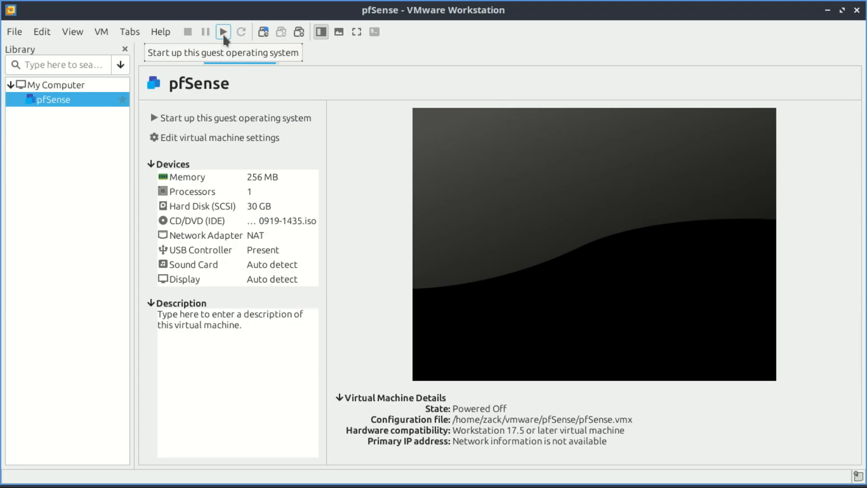
Power on the pfSense VM and accept the Removable Devices dialog so it boots.
{"action": "left_click", "coordinate": [223, 32]}
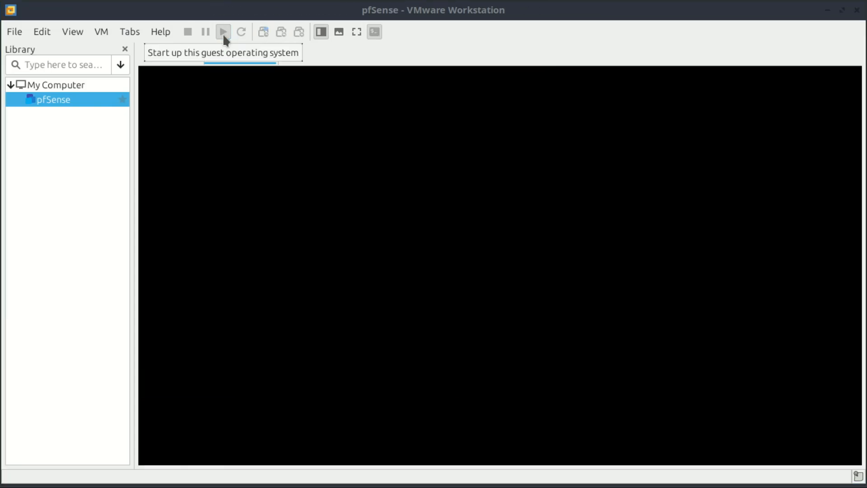
{"action": "left_click", "coordinate": [223, 32]}
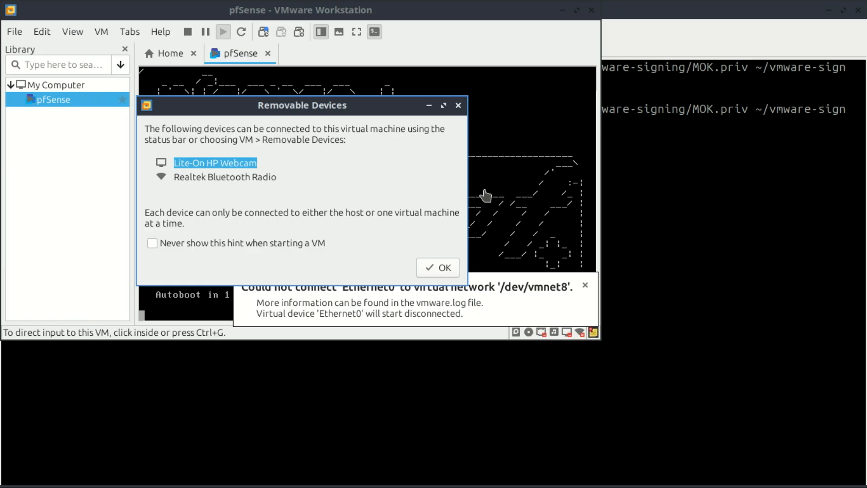
{"action": "left_click", "coordinate": [437, 267]}
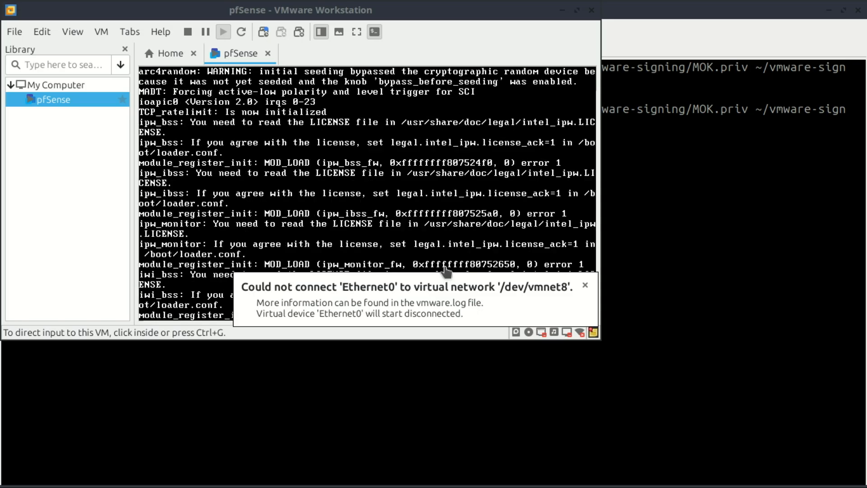